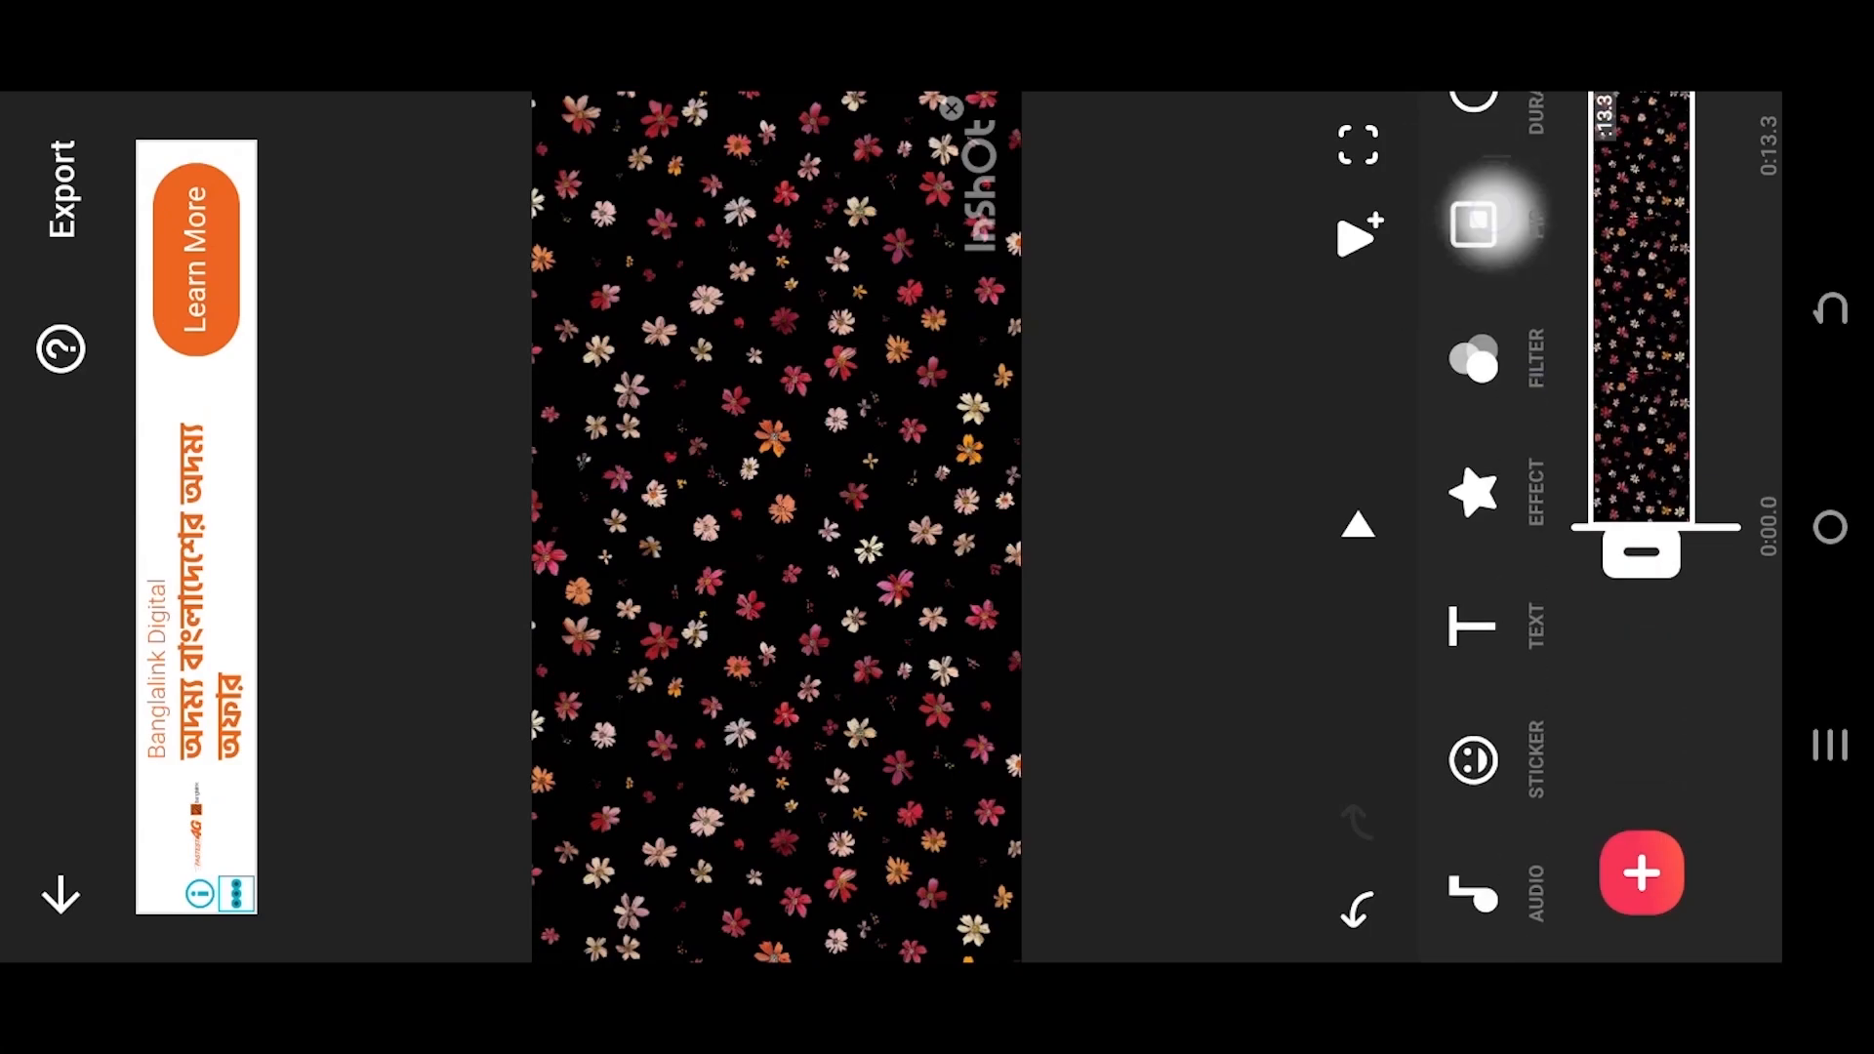
- Add the children video as a PIP layer over the floral background
left_click(1642, 875)
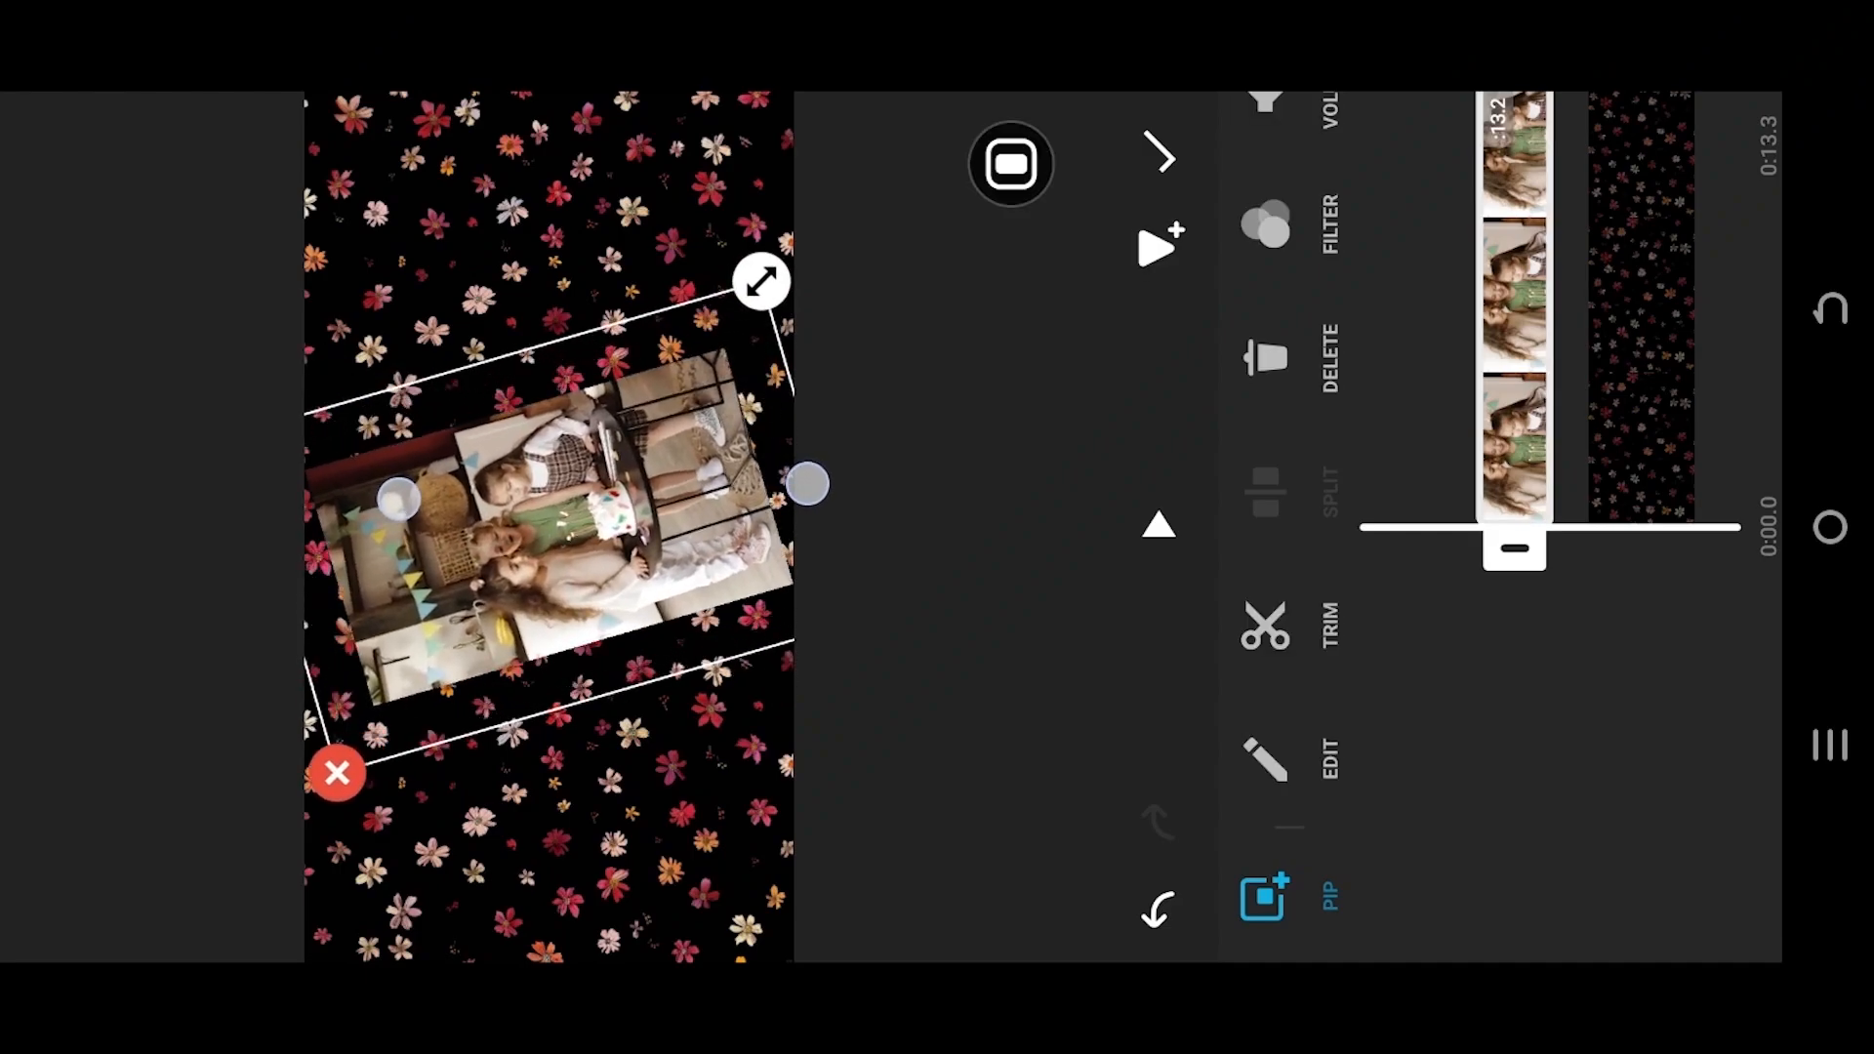
- Select the children overlay clip and bring up its editing options for opacity
left_click(1289, 765)
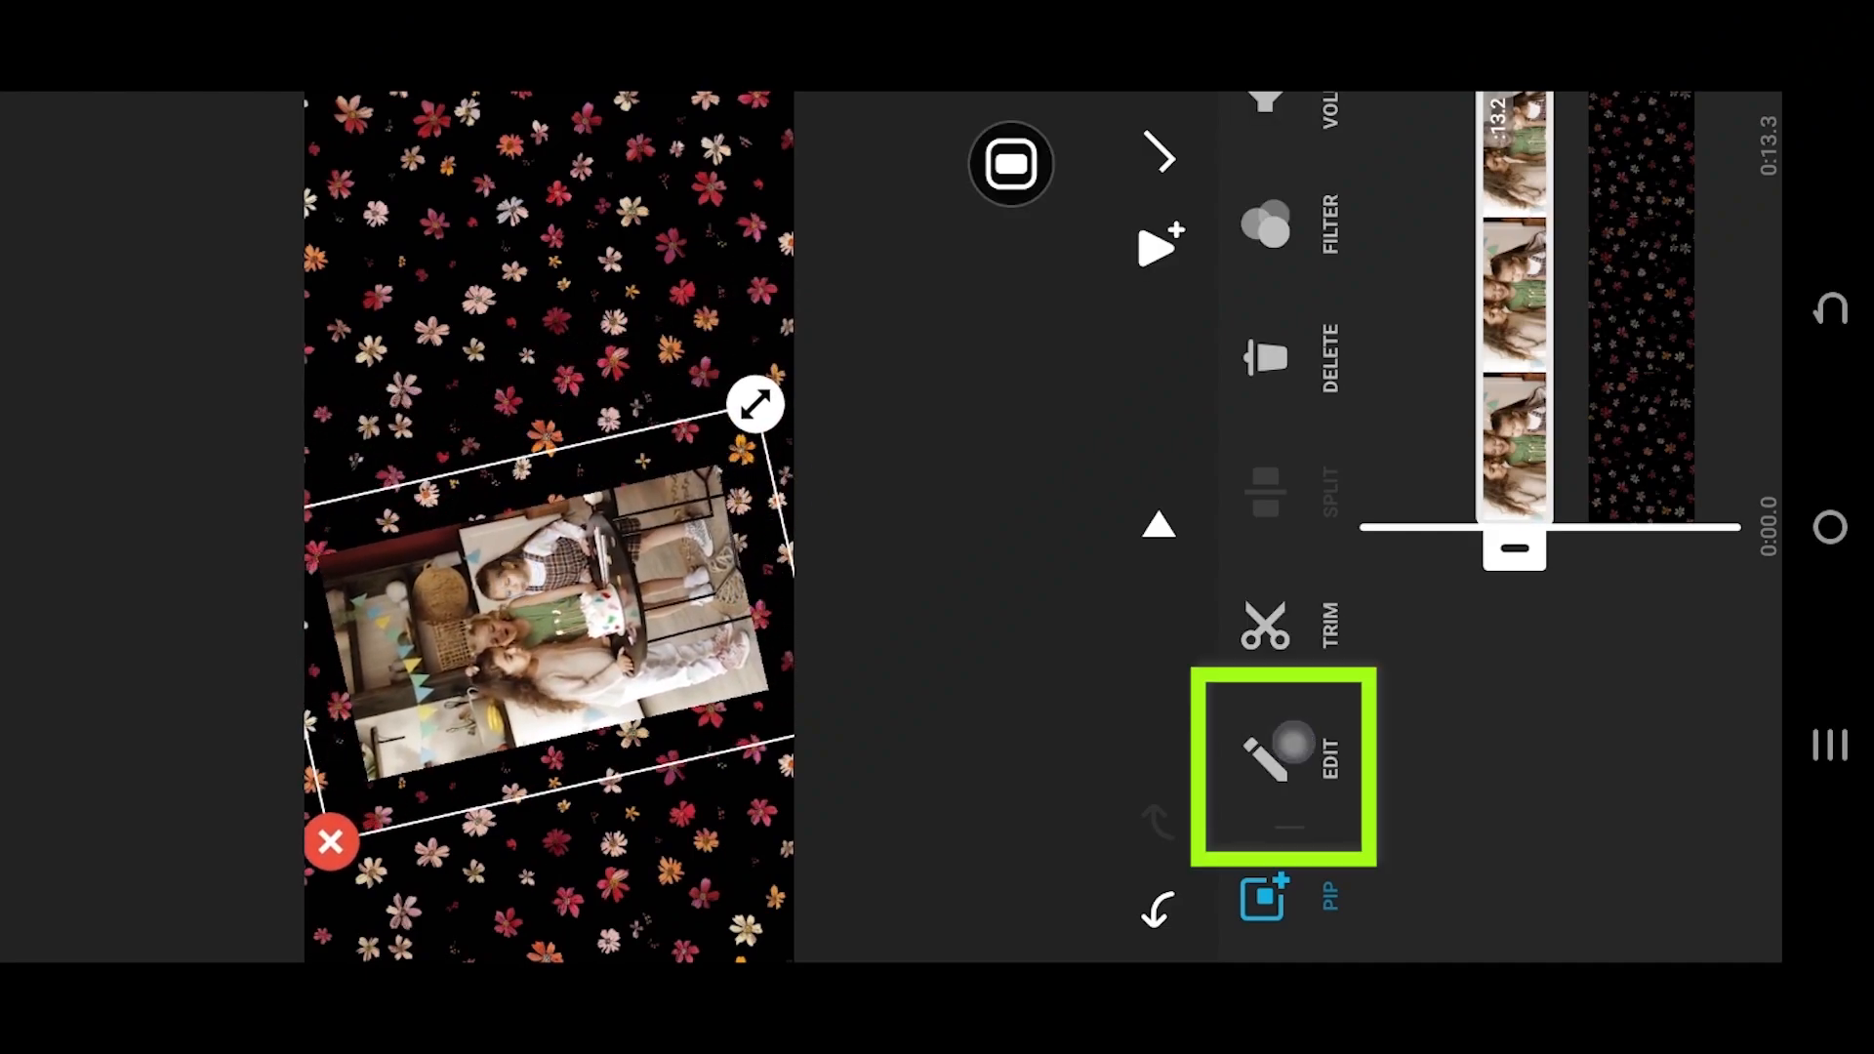
left_click(1284, 765)
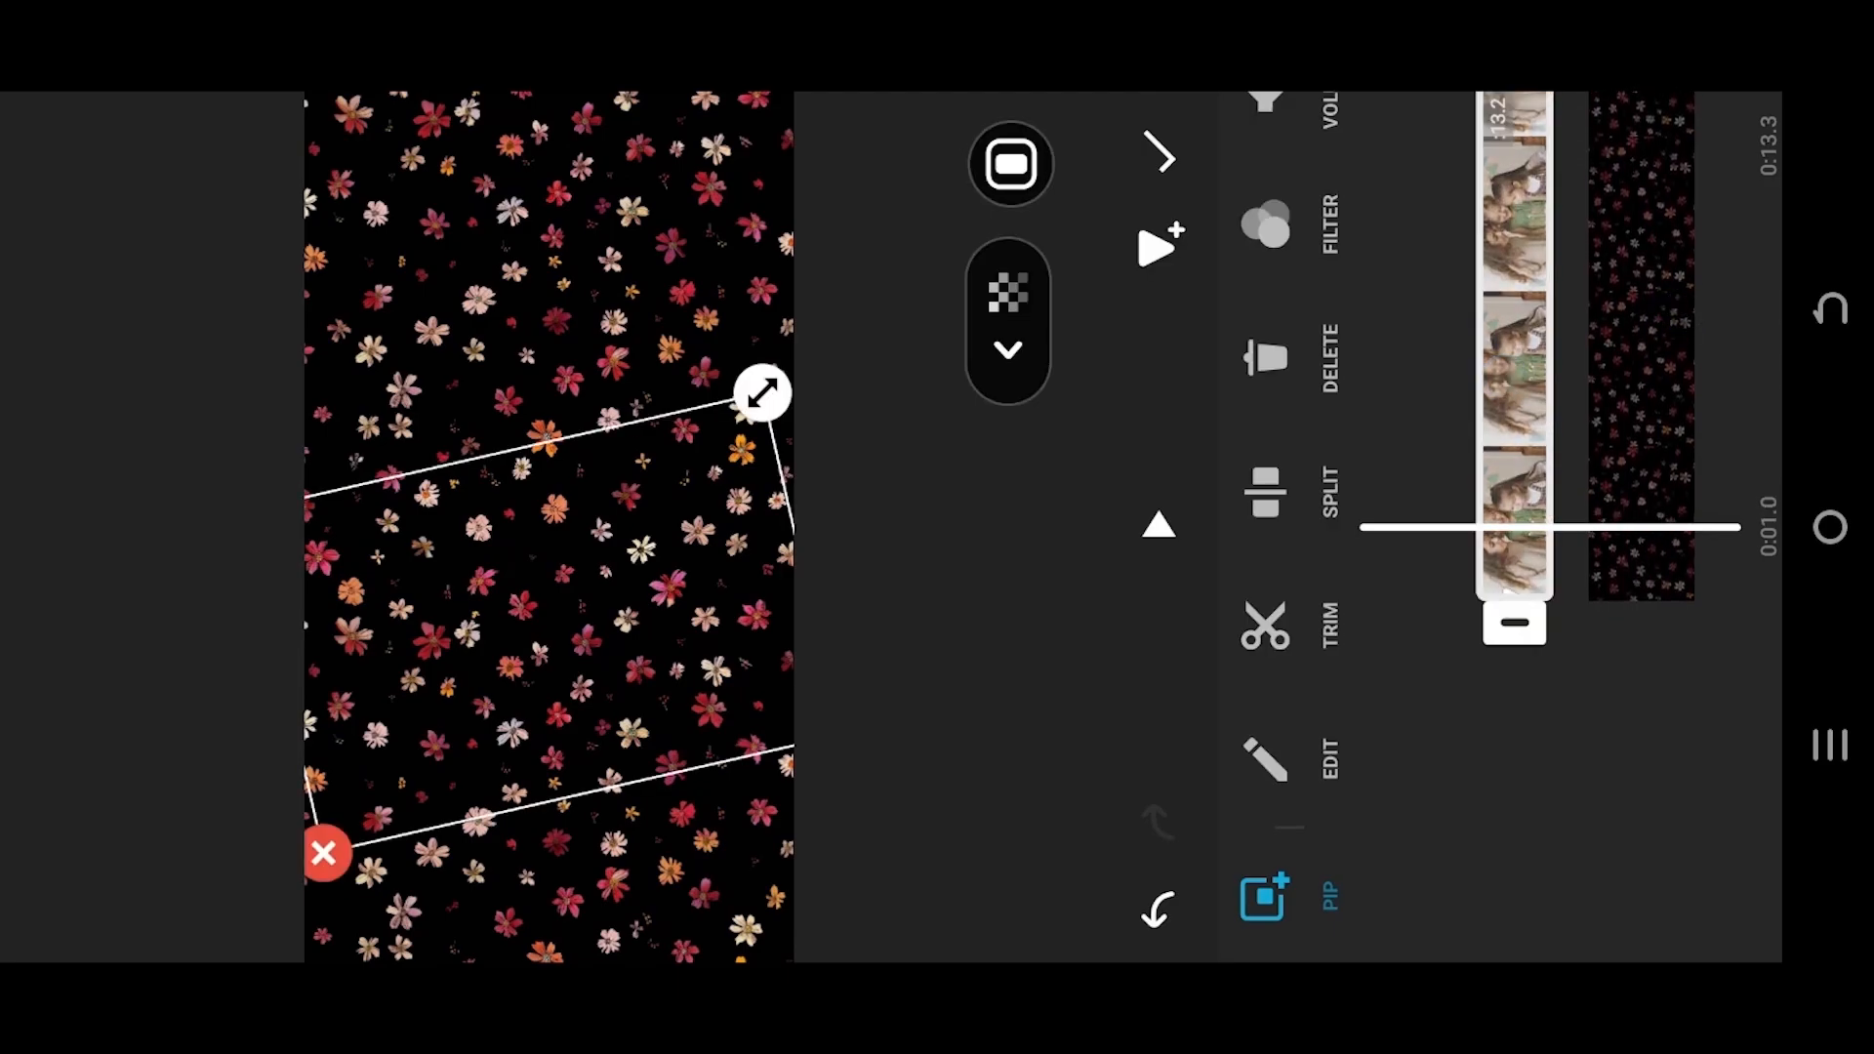
- Keyframe the overlay at full opacity around 2.3 s to complete the fade-in
left_click(1007, 316)
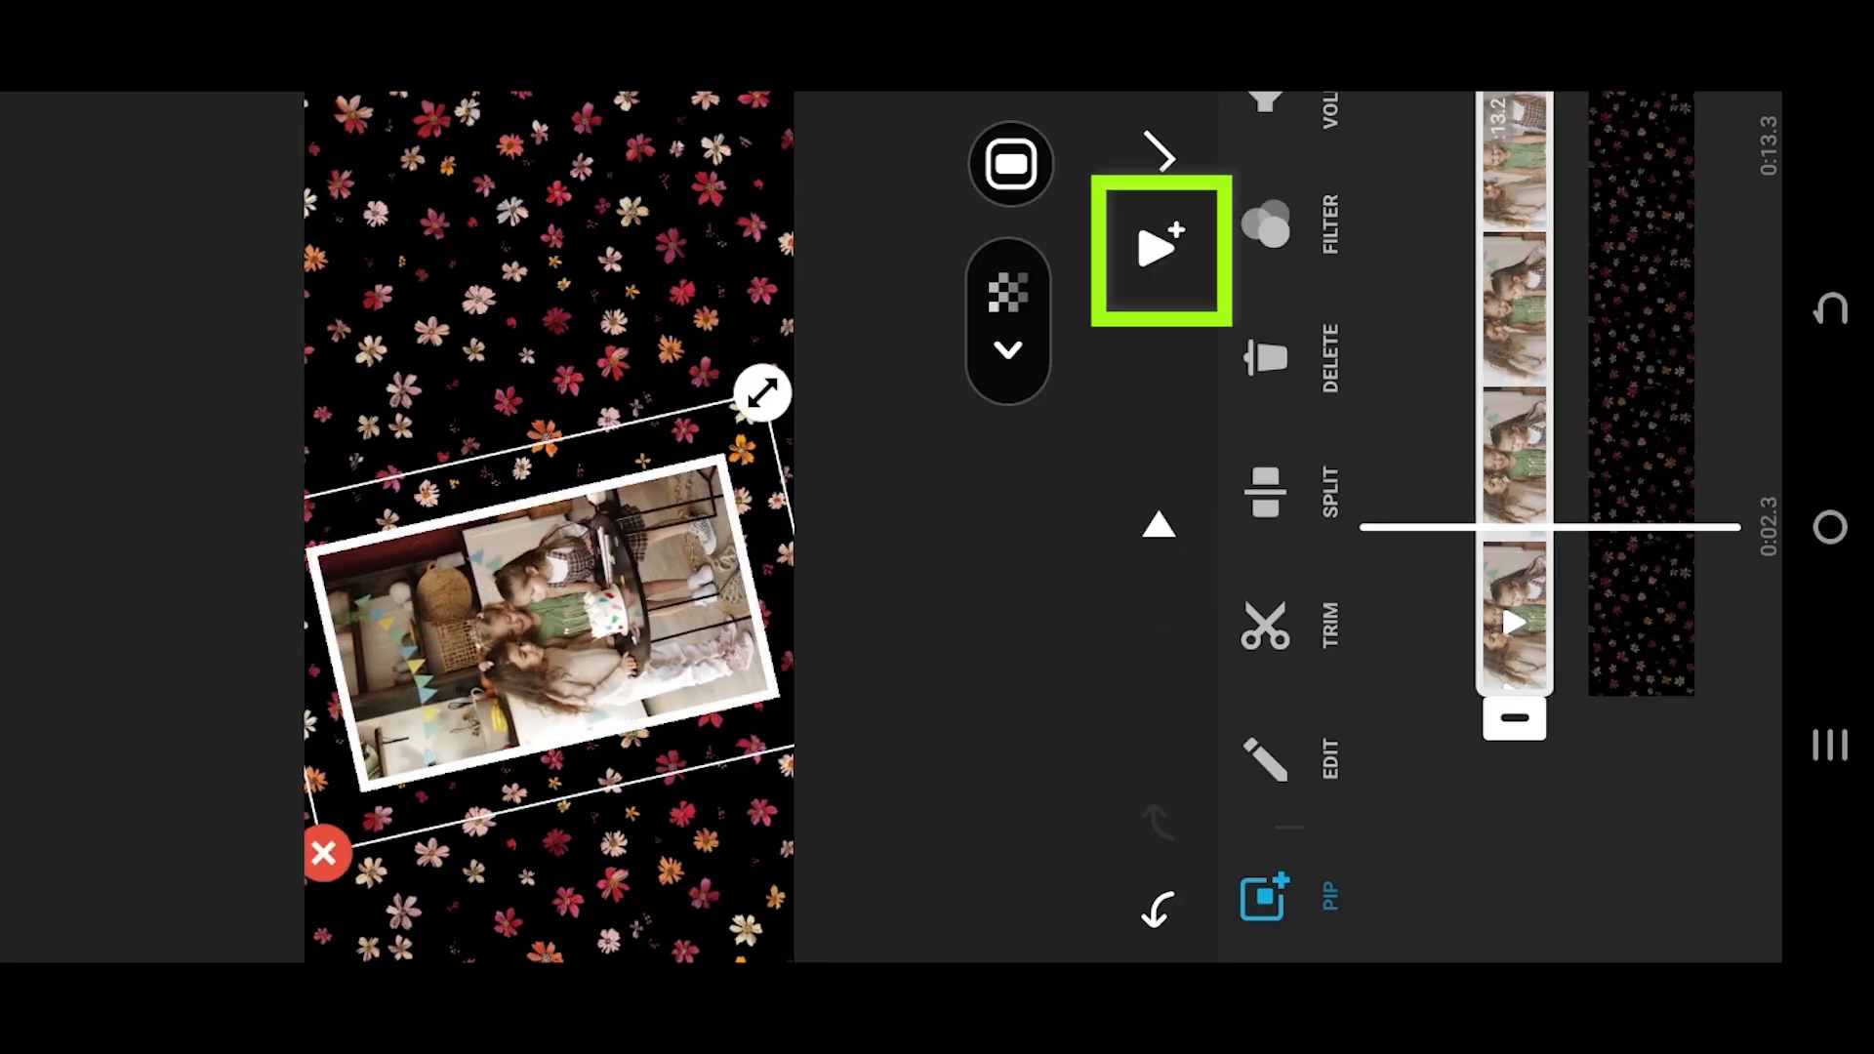
- Add an opacity keyframe near 4.0 s and bring up the overlay's opacity slider
left_click(1157, 248)
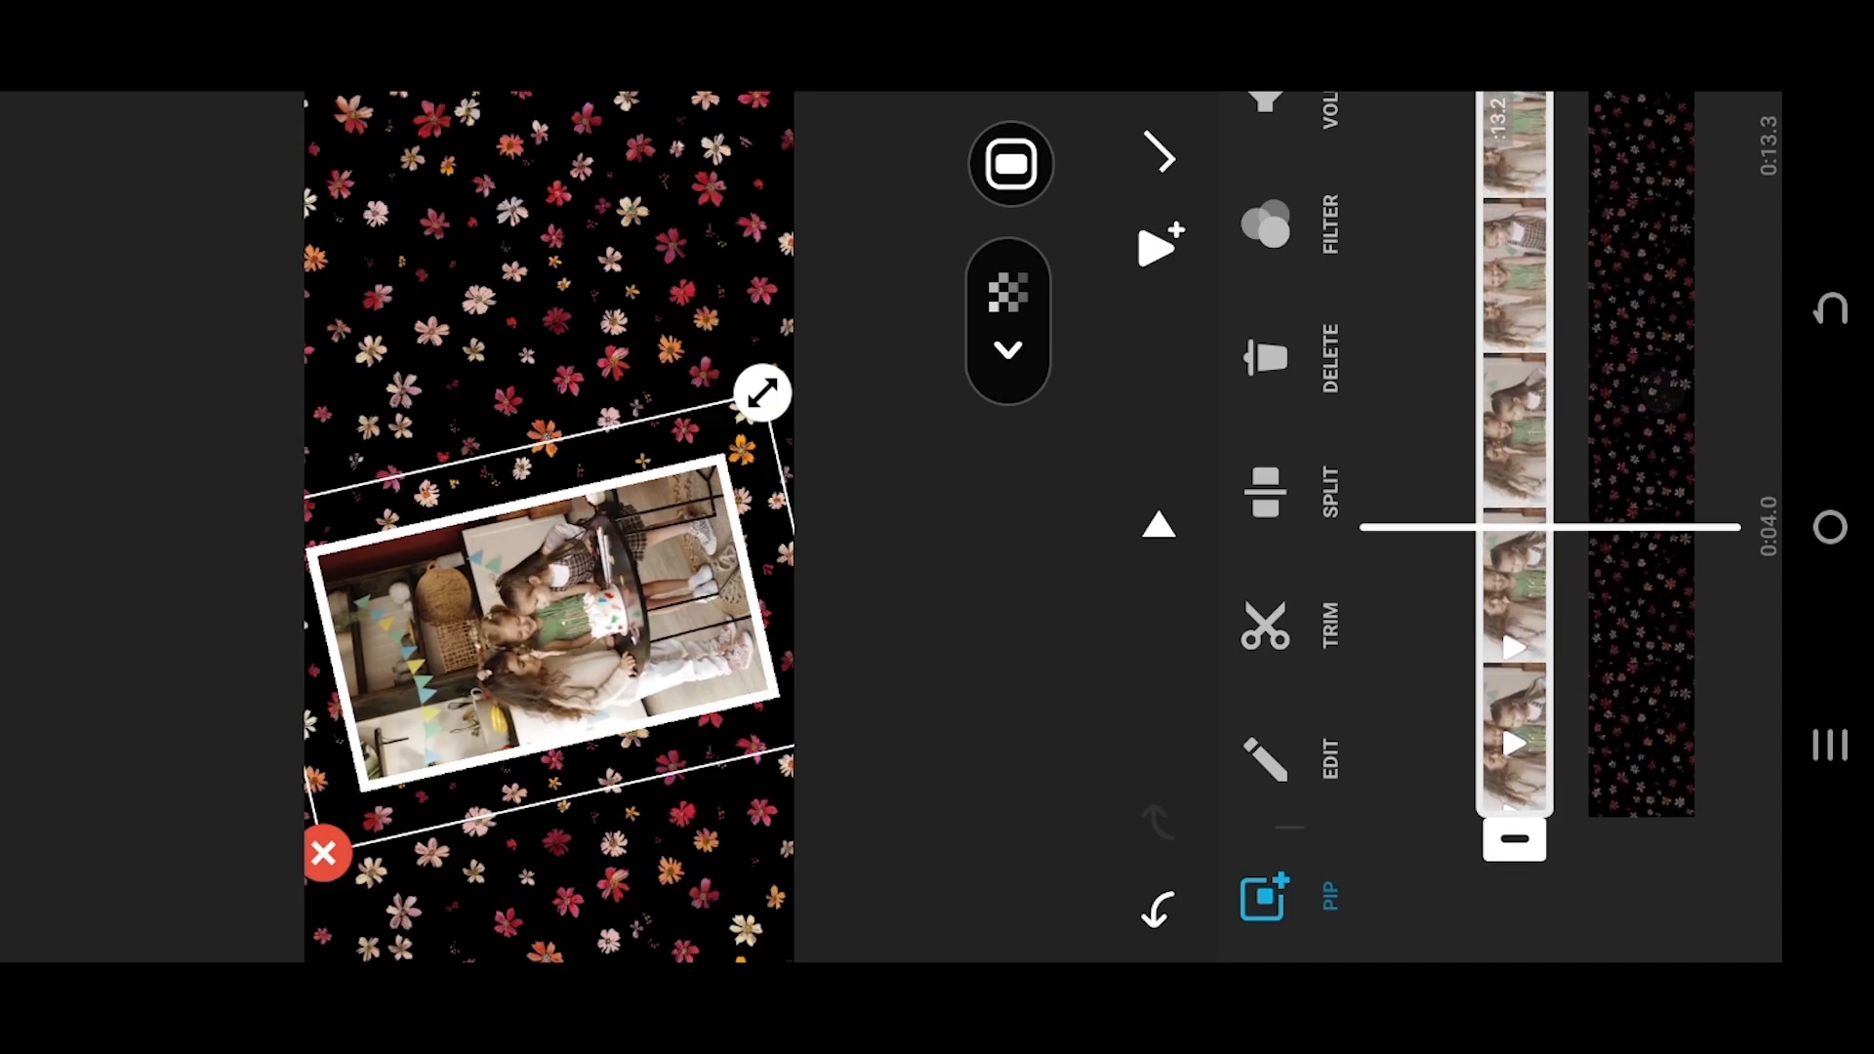
left_click(1009, 295)
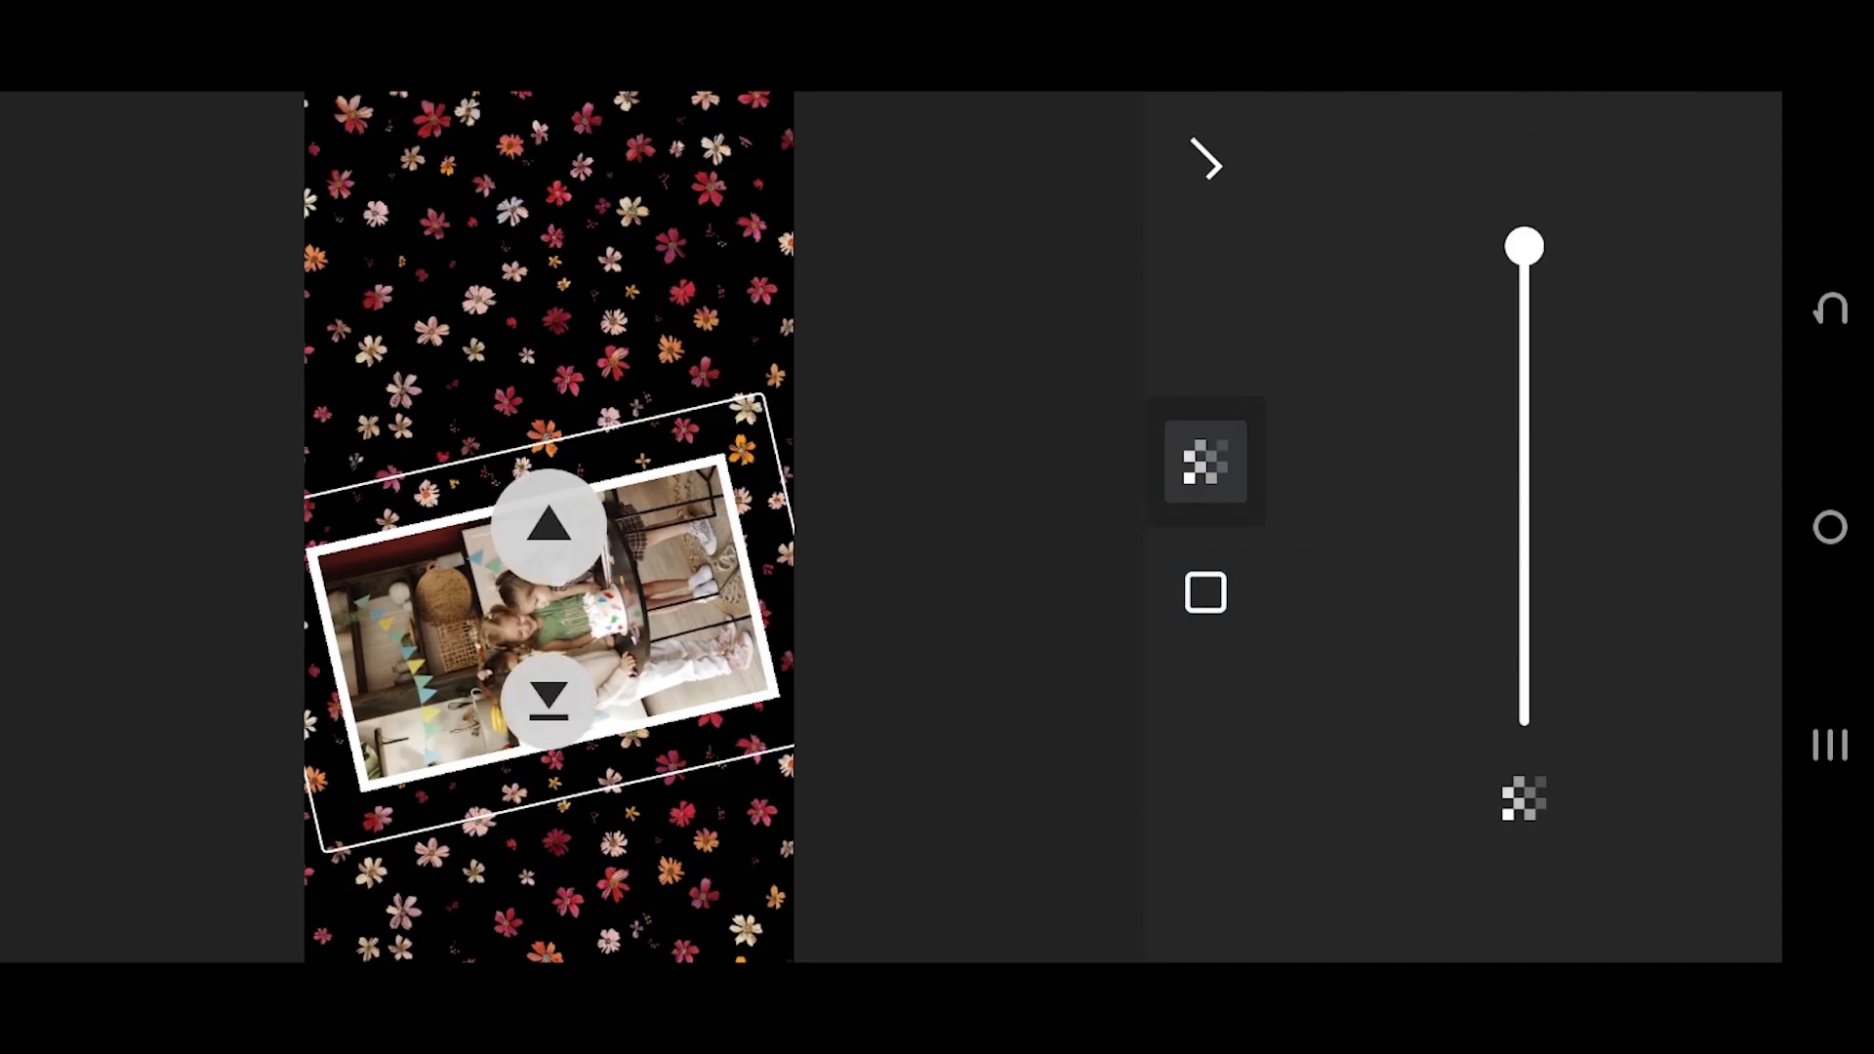